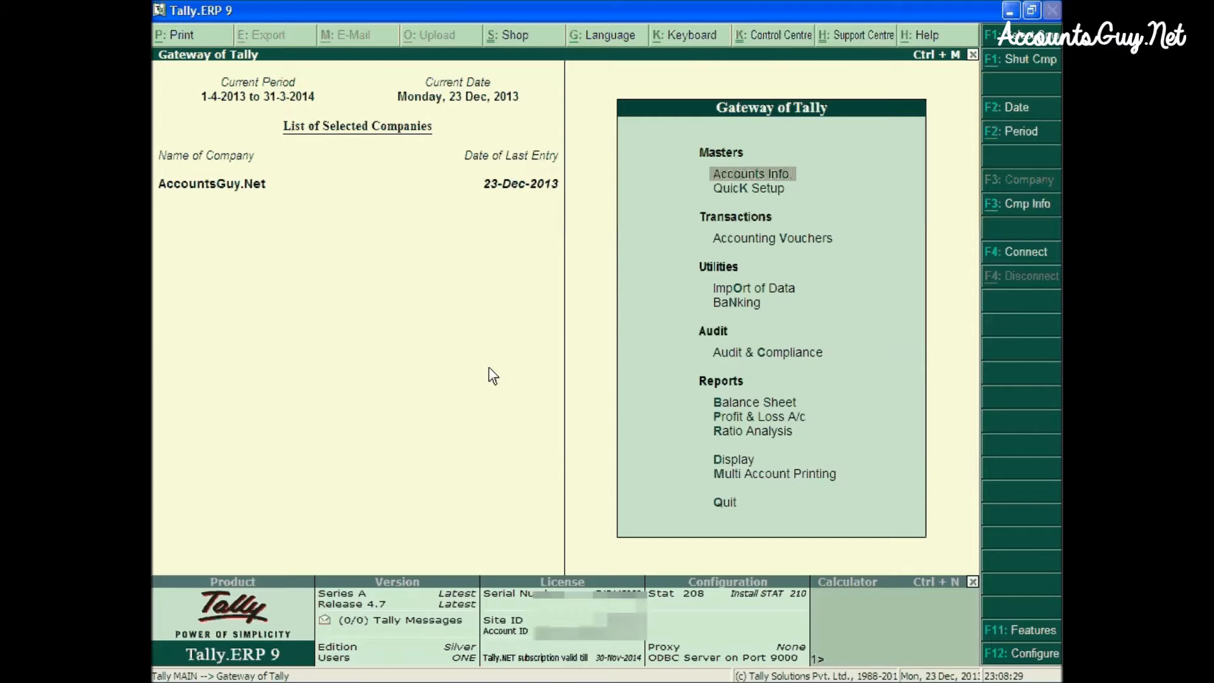
mouse_move(736, 302)
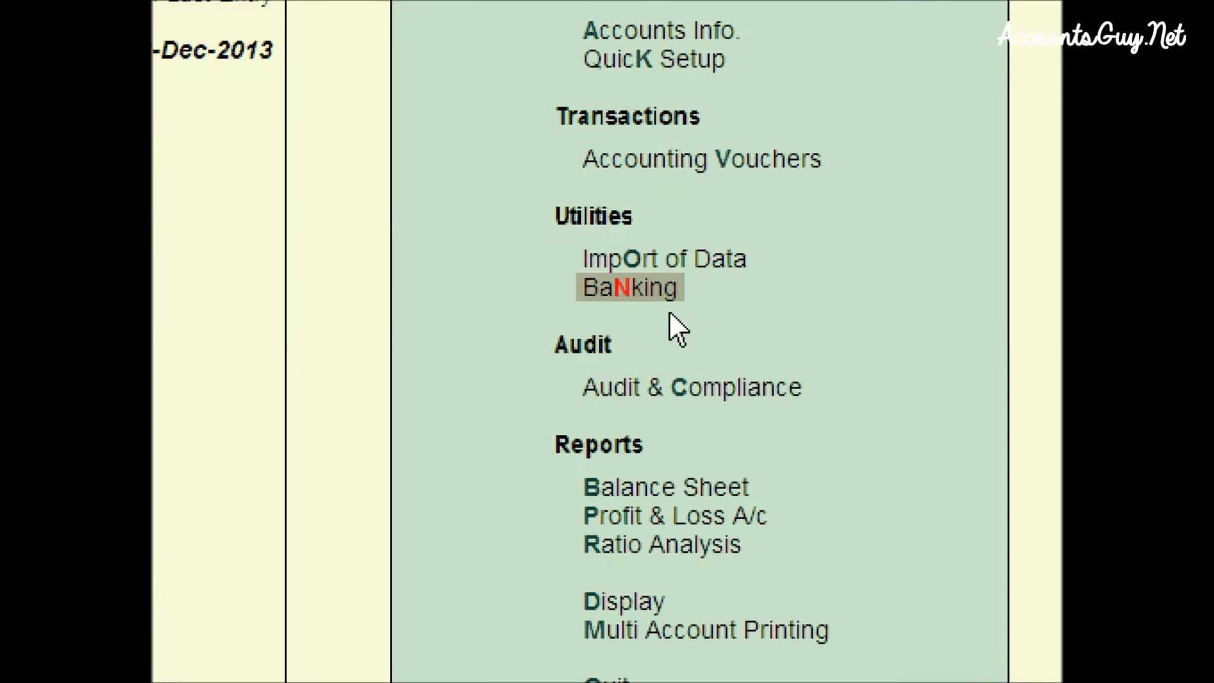
Open Banking utilities and the bank-wise Cheque Register for Axis and Syndicate Bank
left_click(629, 287)
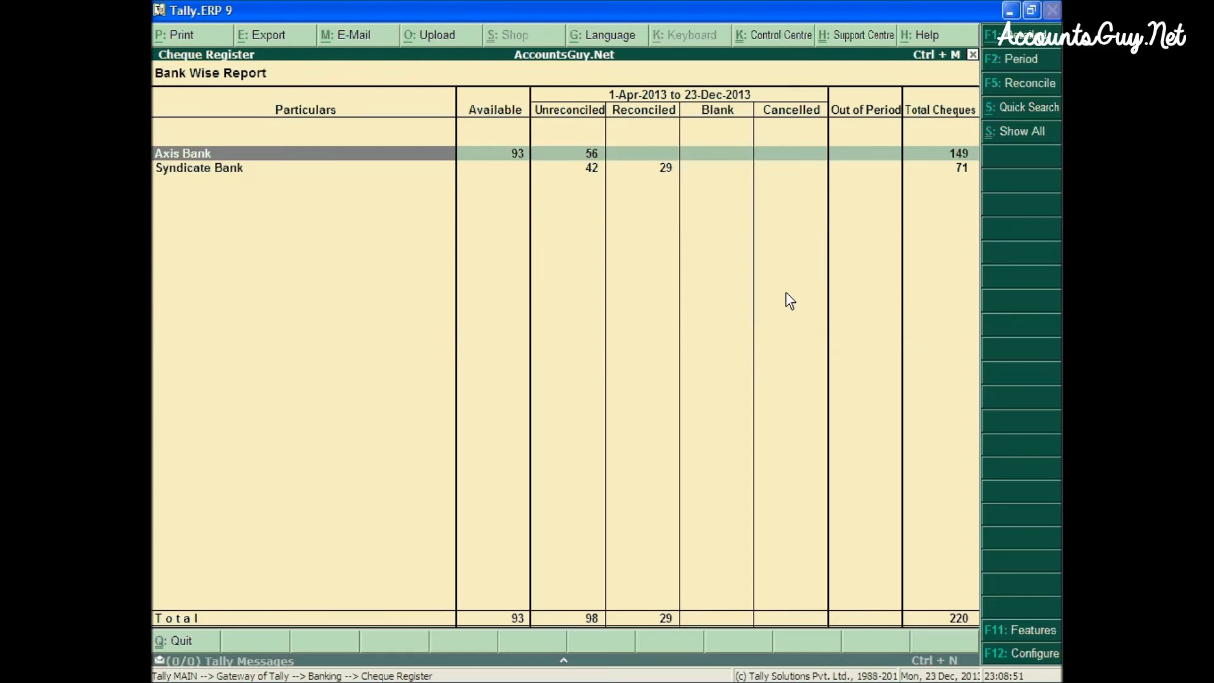
mouse_move(308, 269)
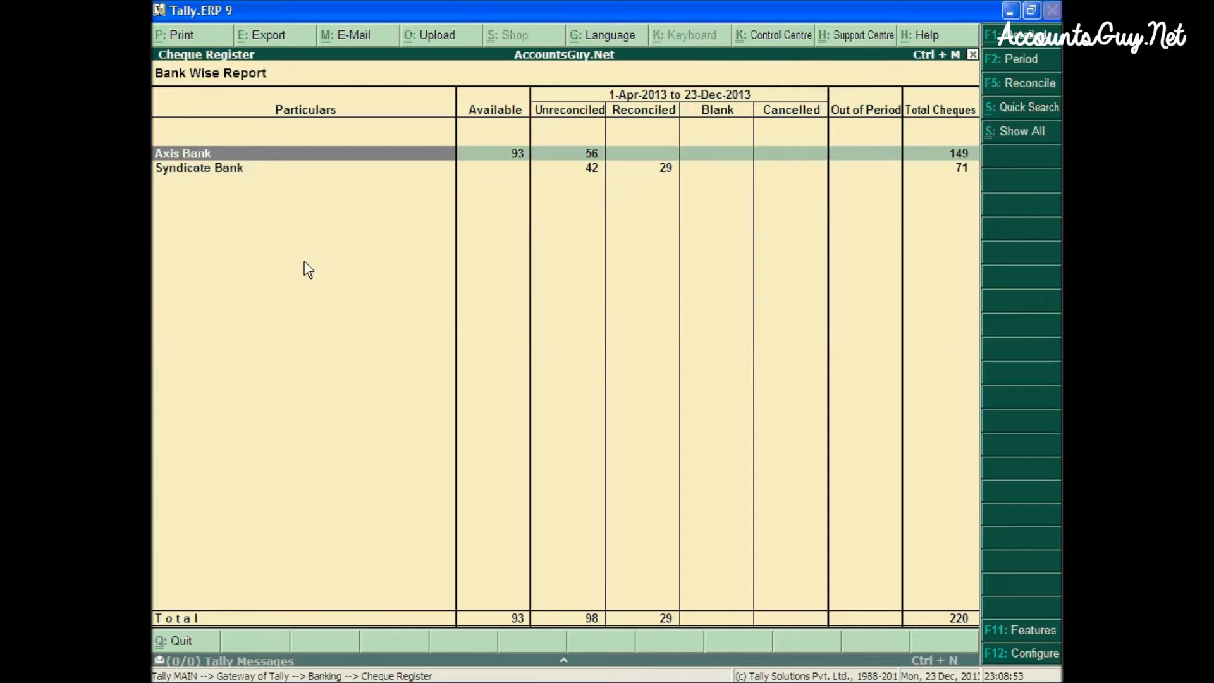
mouse_move(282, 195)
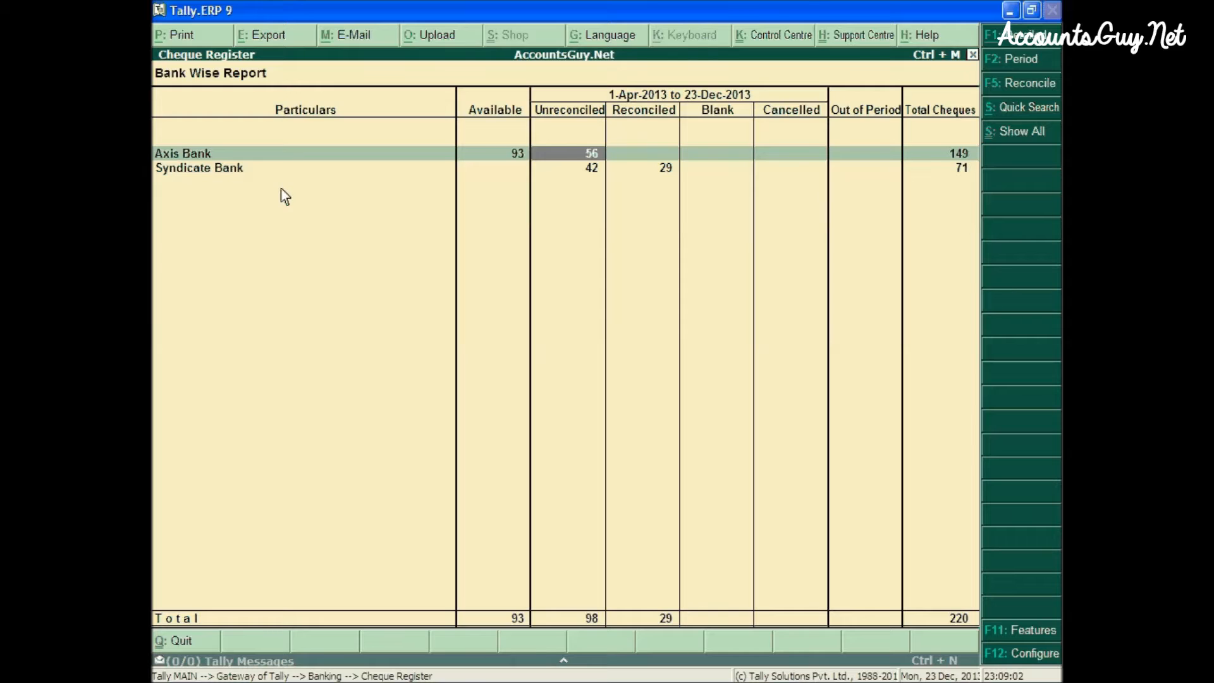
key("Right")
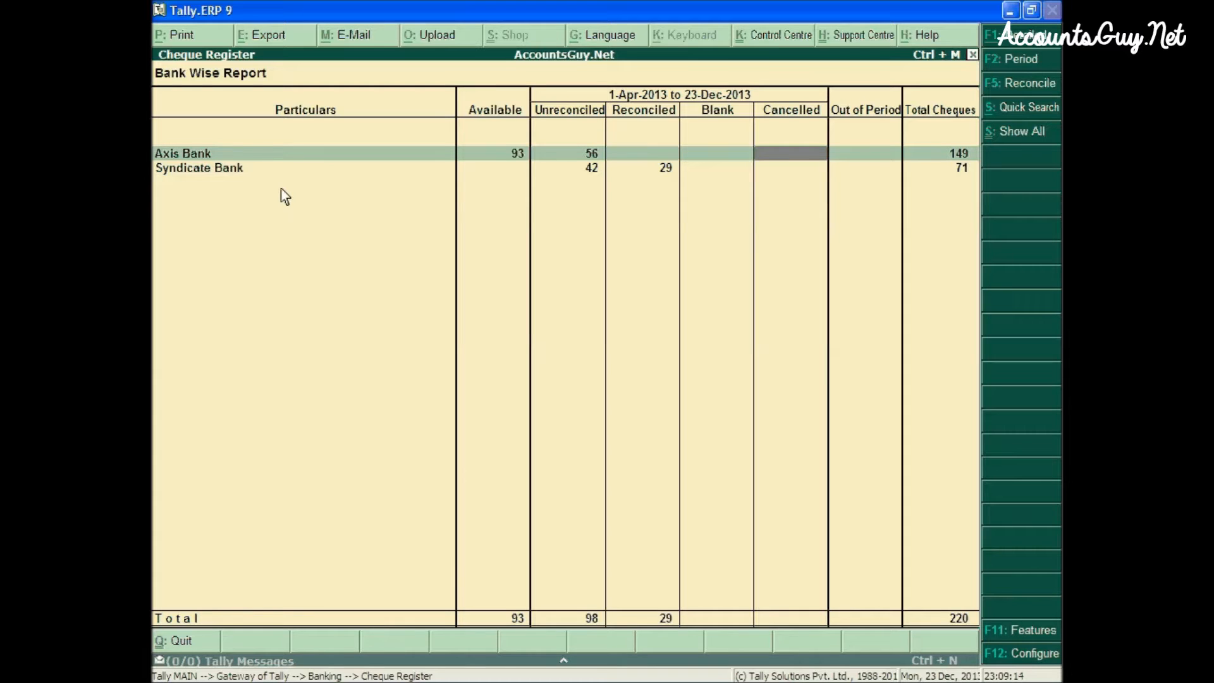
key("Down")
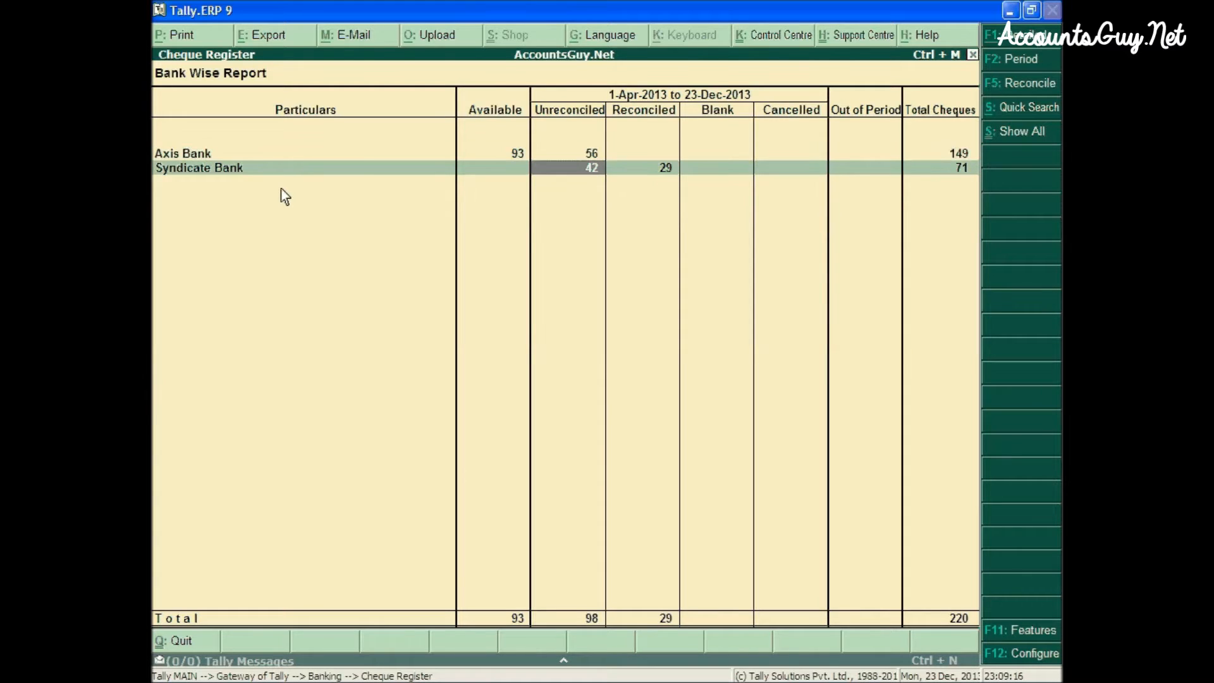
key("Up")
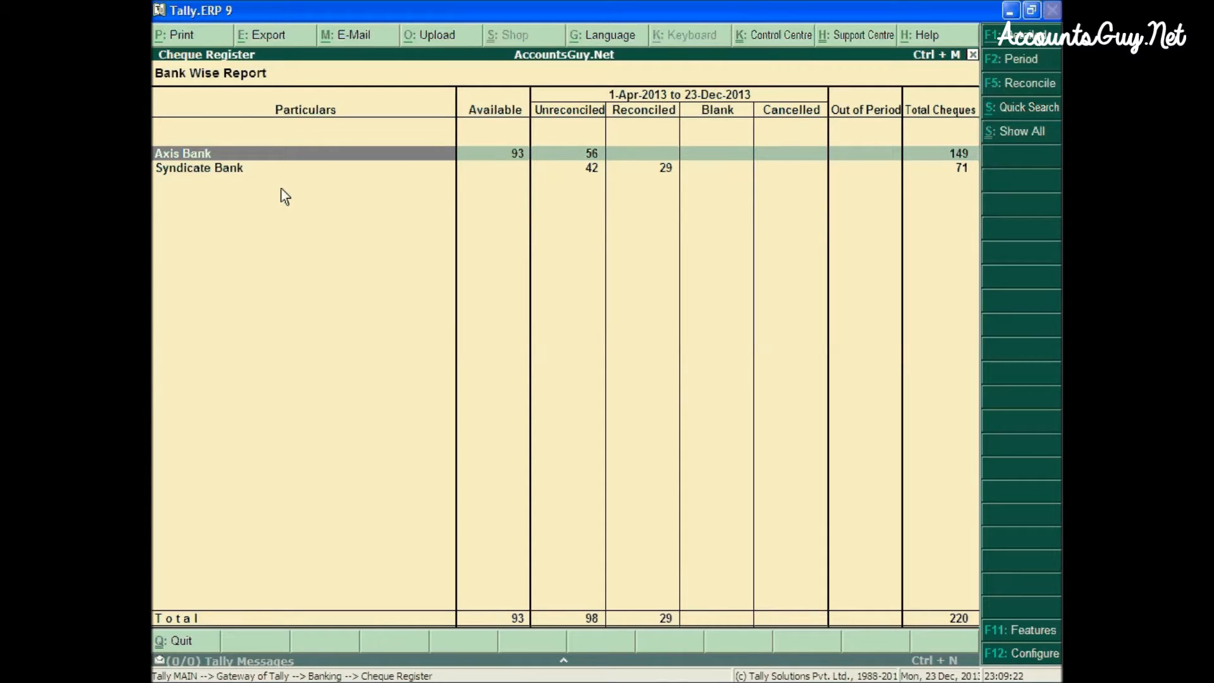
left_click(182, 152)
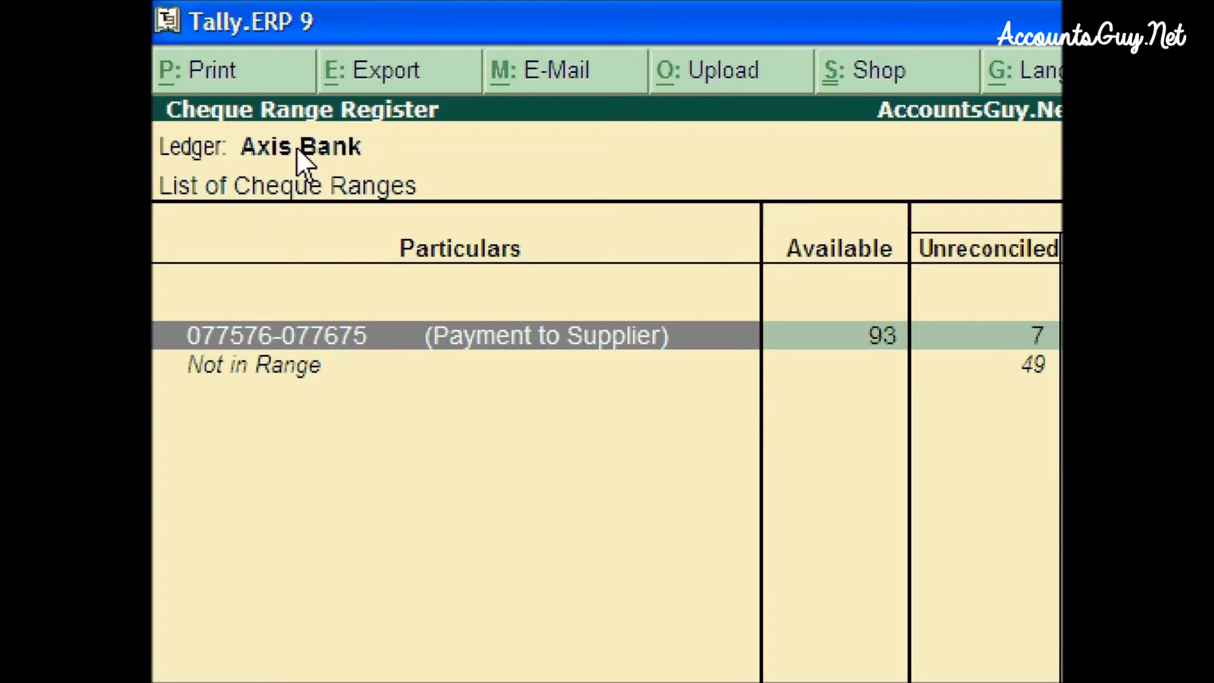
mouse_move(286, 213)
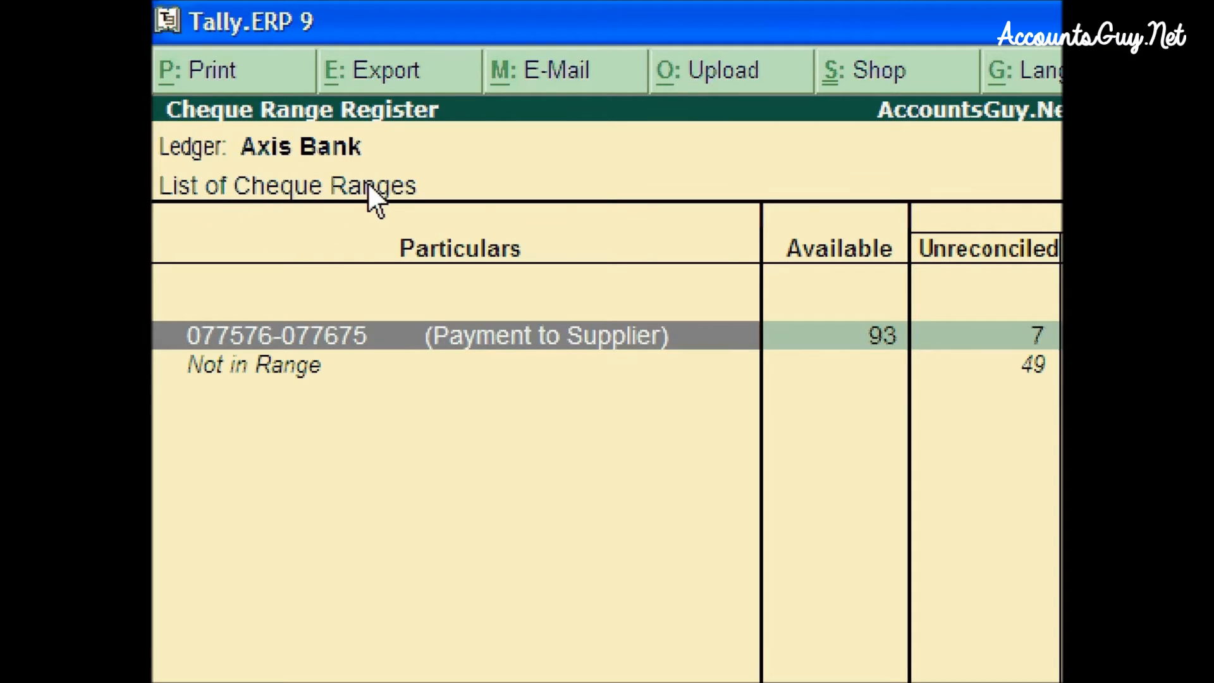
mouse_move(494, 442)
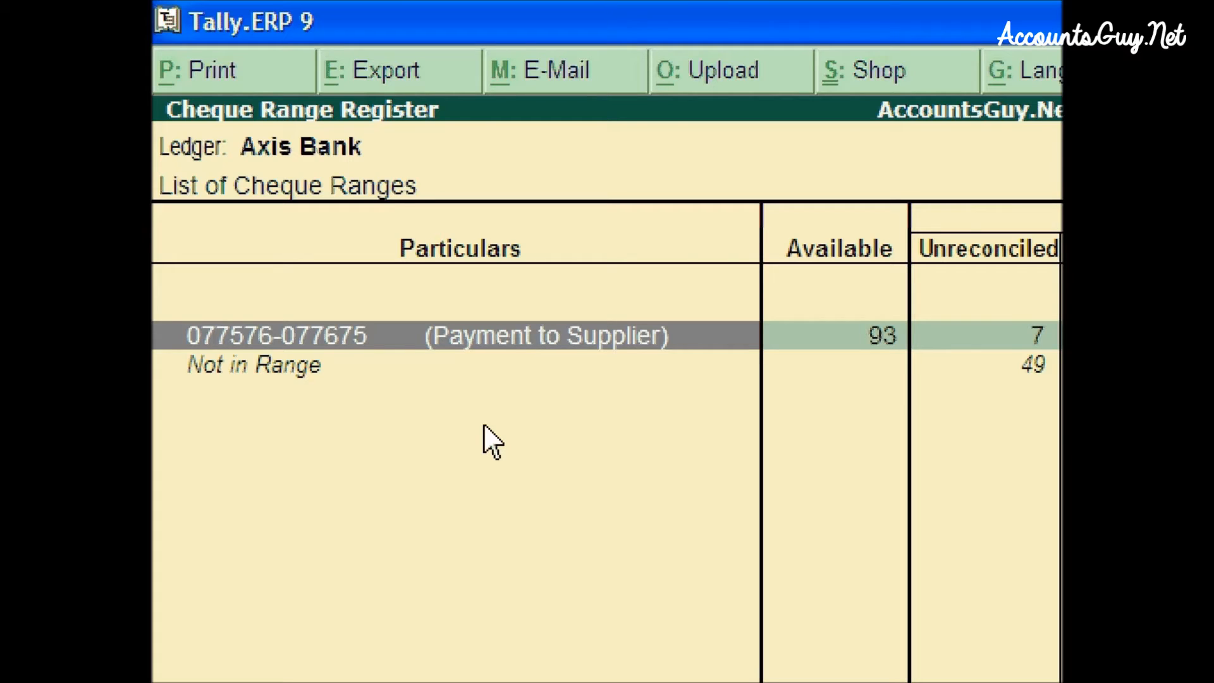
key("Down")
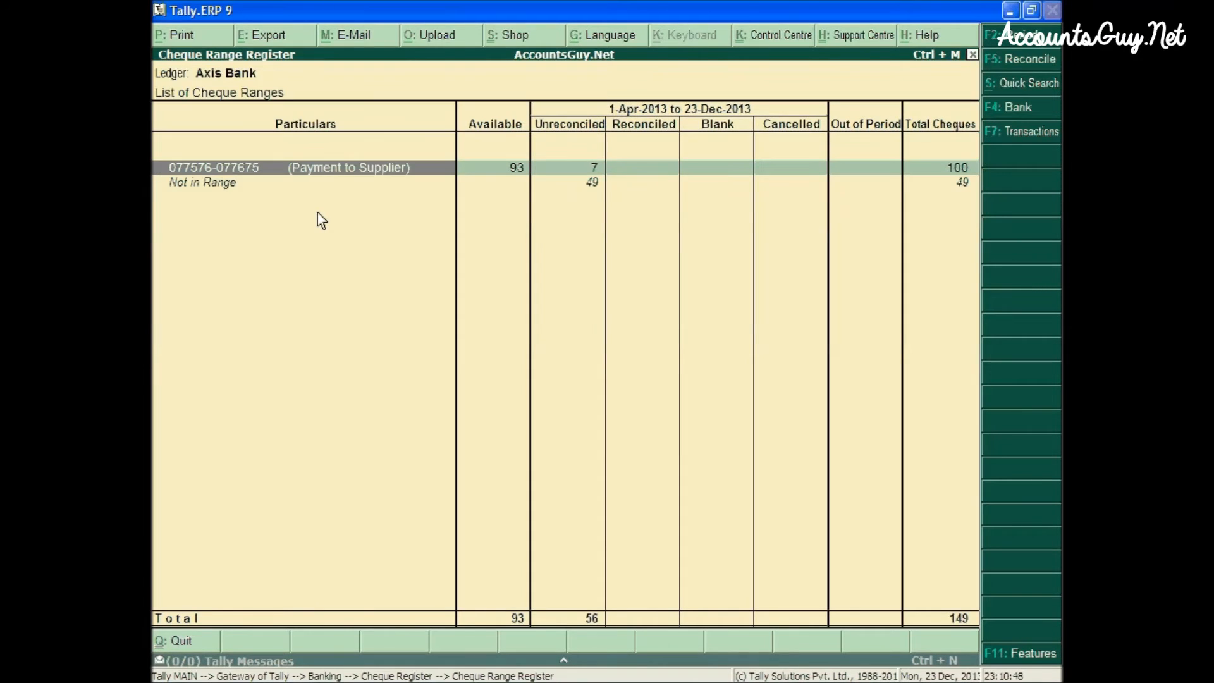
left_click(569, 167)
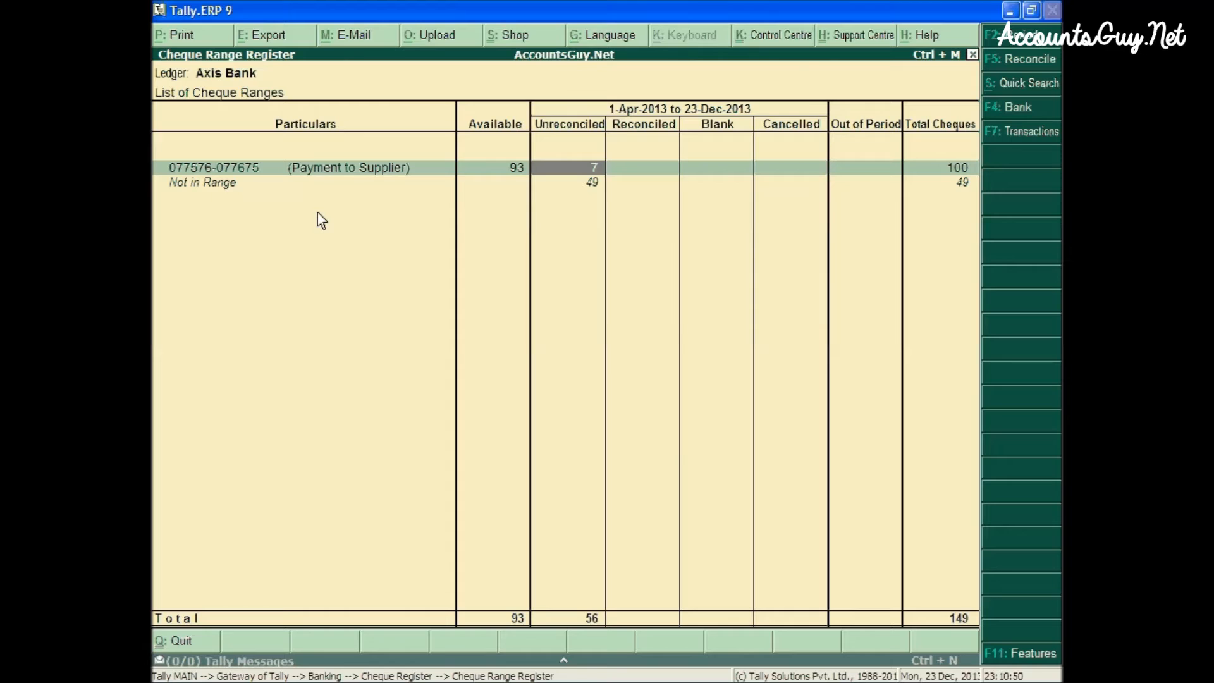
key("Left")
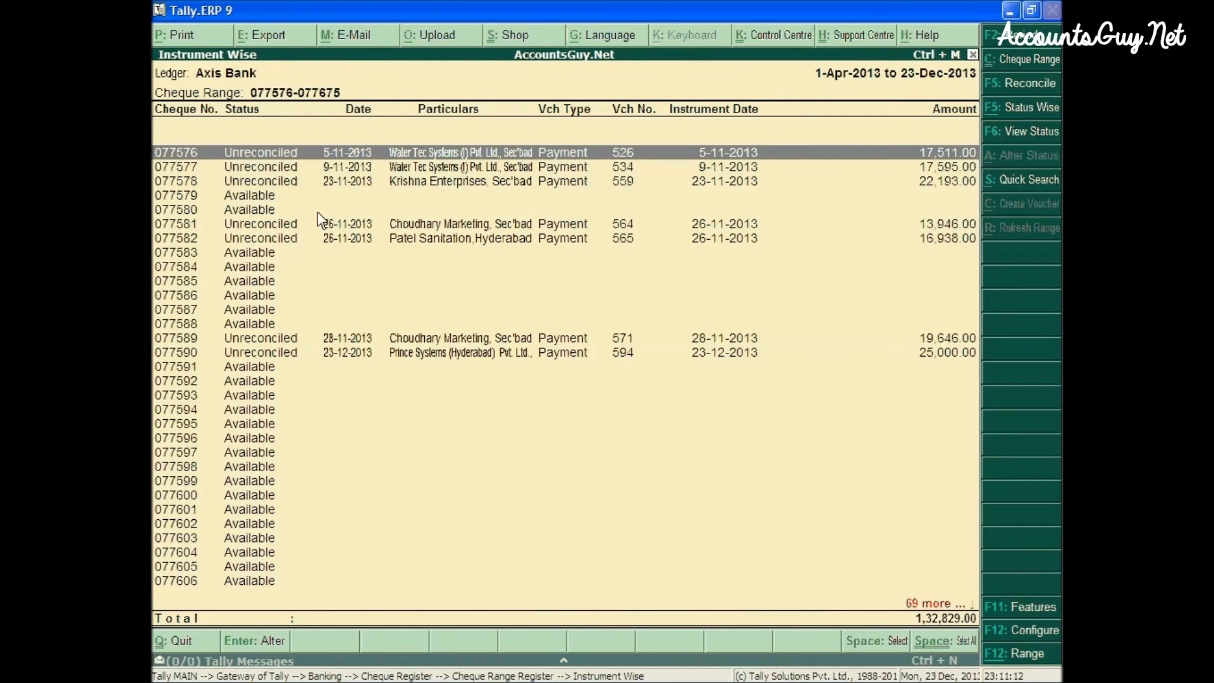
key("down")
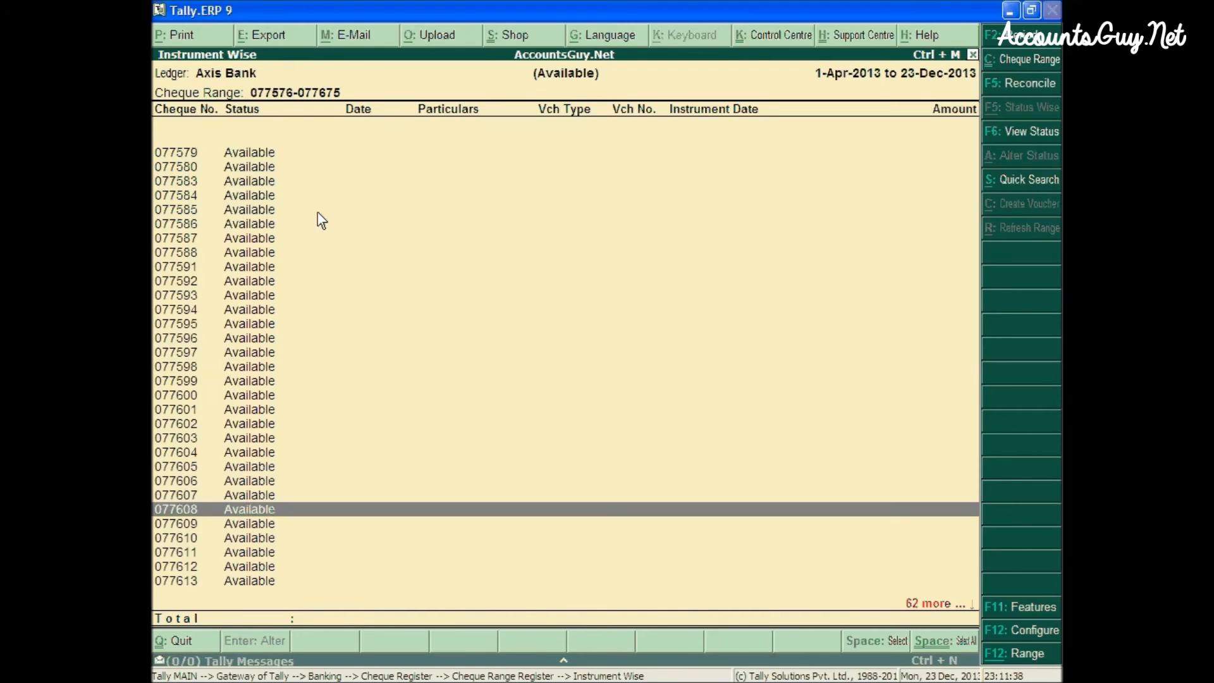
Scroll through the available cheques, then return to Axis Bank's Cheque Range Register
scroll("down", 3)
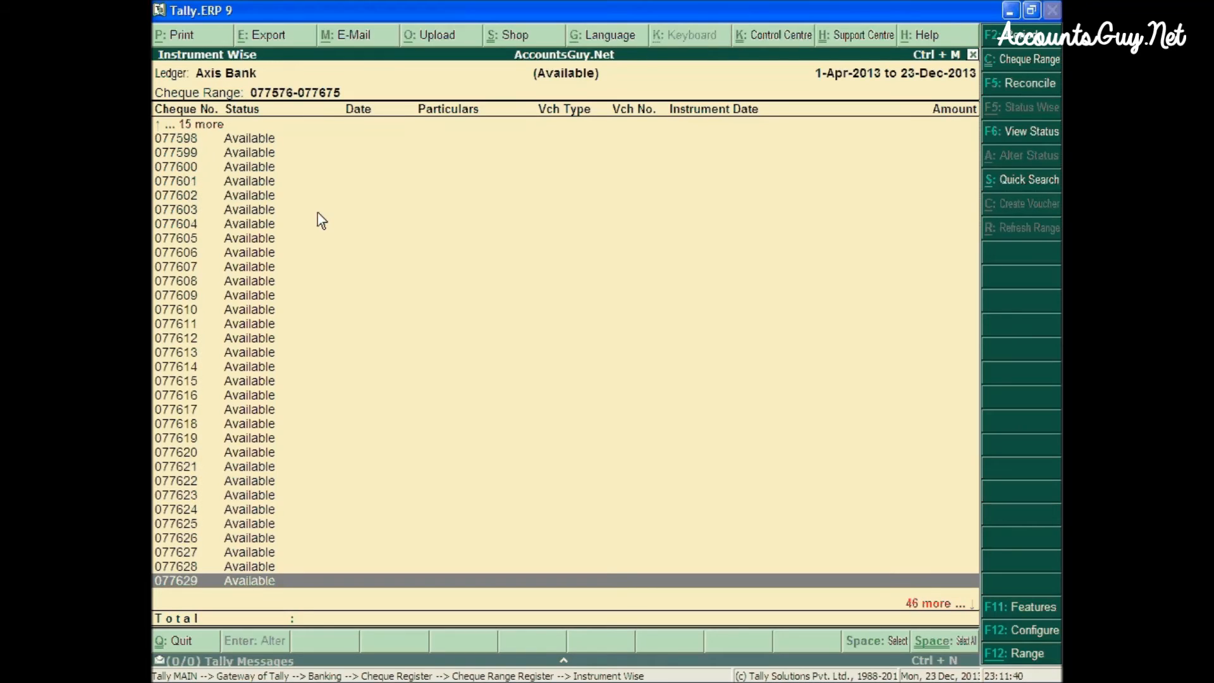
scroll("down", 3)
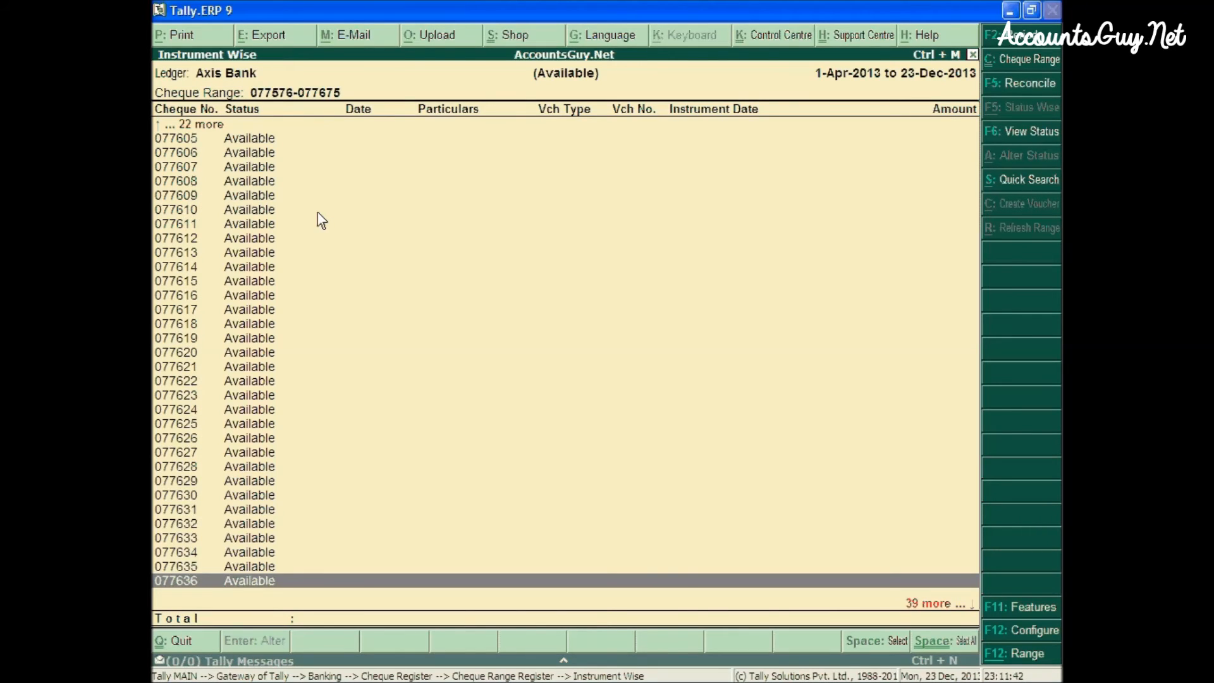
key("Escape")
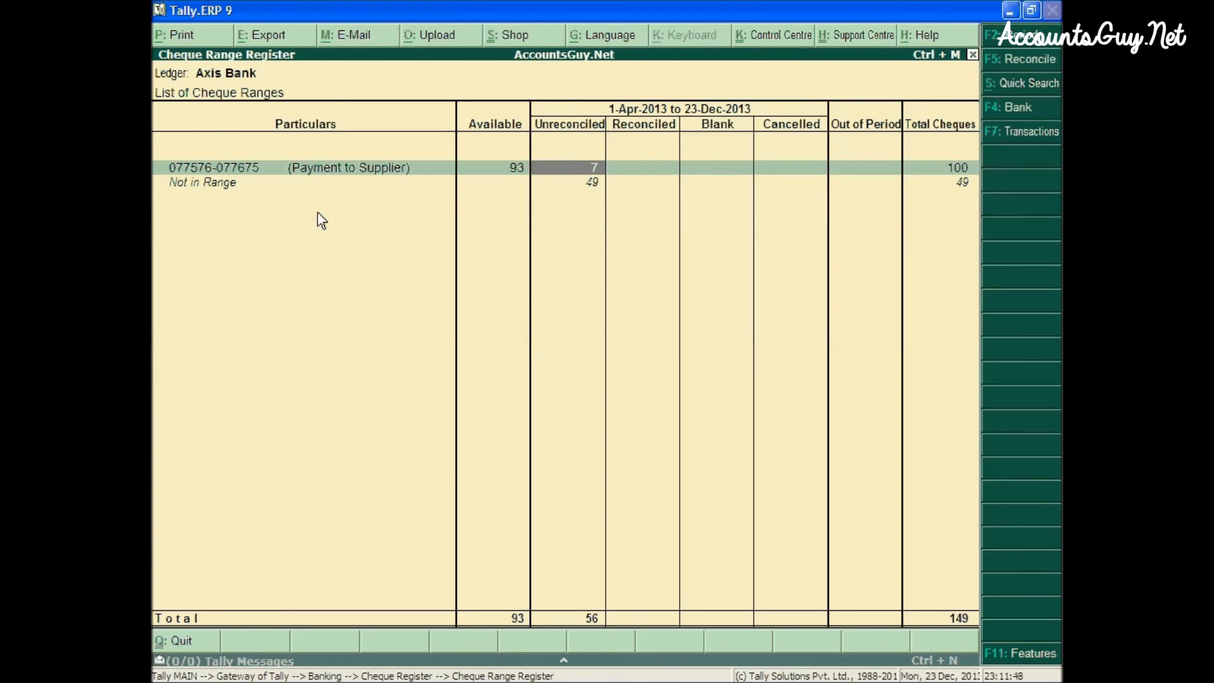
List the seven unreconciled Axis Bank cheques totalling 1,32,829.00
left_click(567, 167)
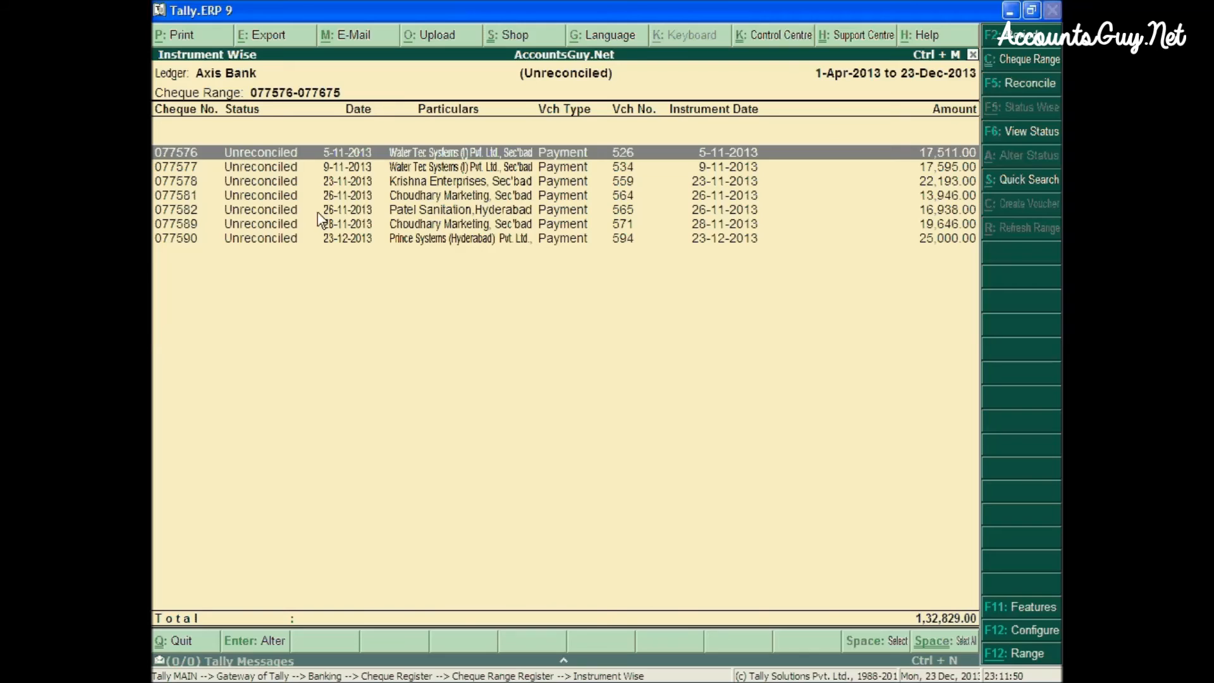